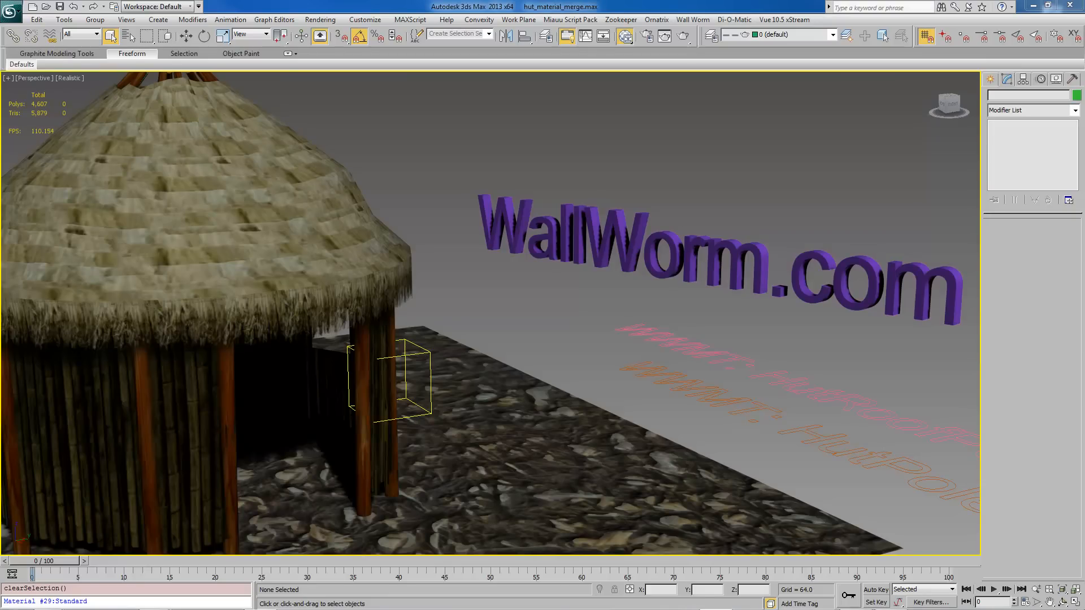
mouse_move(1049, 408)
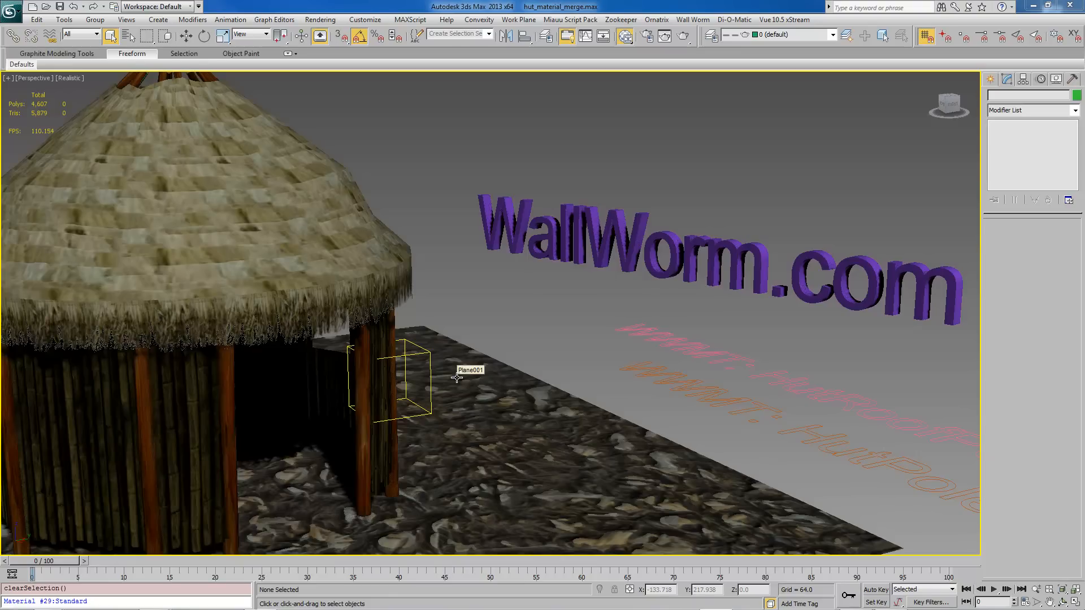
mouse_move(365, 445)
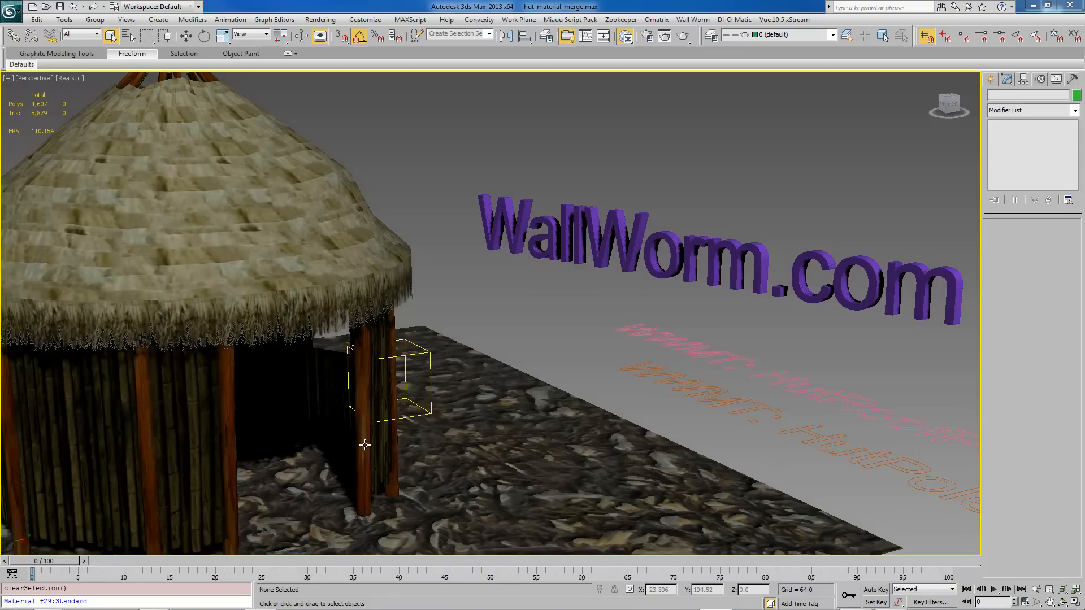
mouse_move(385, 428)
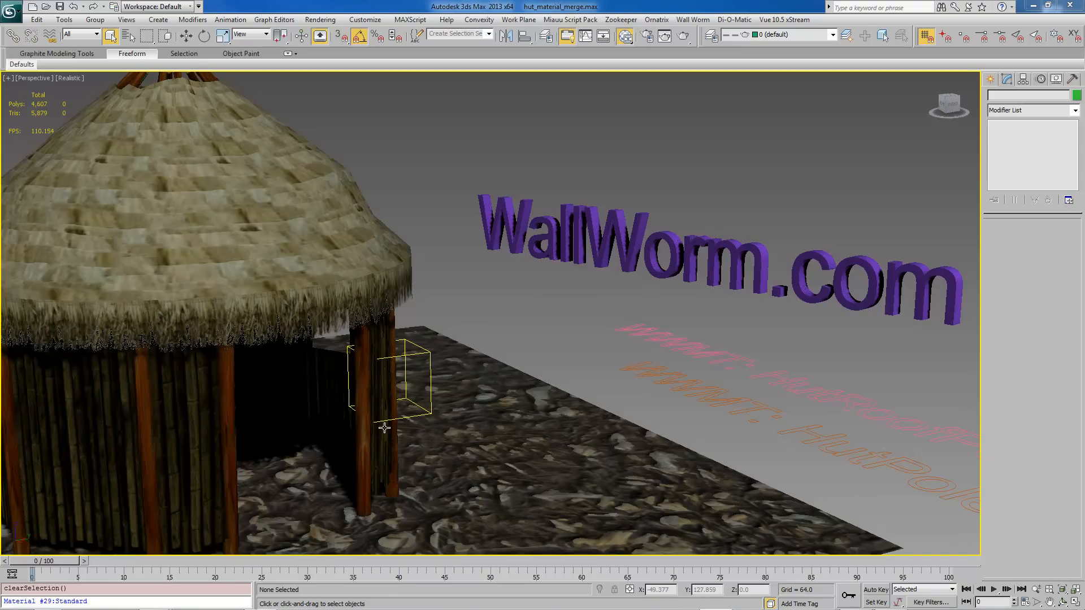
mouse_move(194, 116)
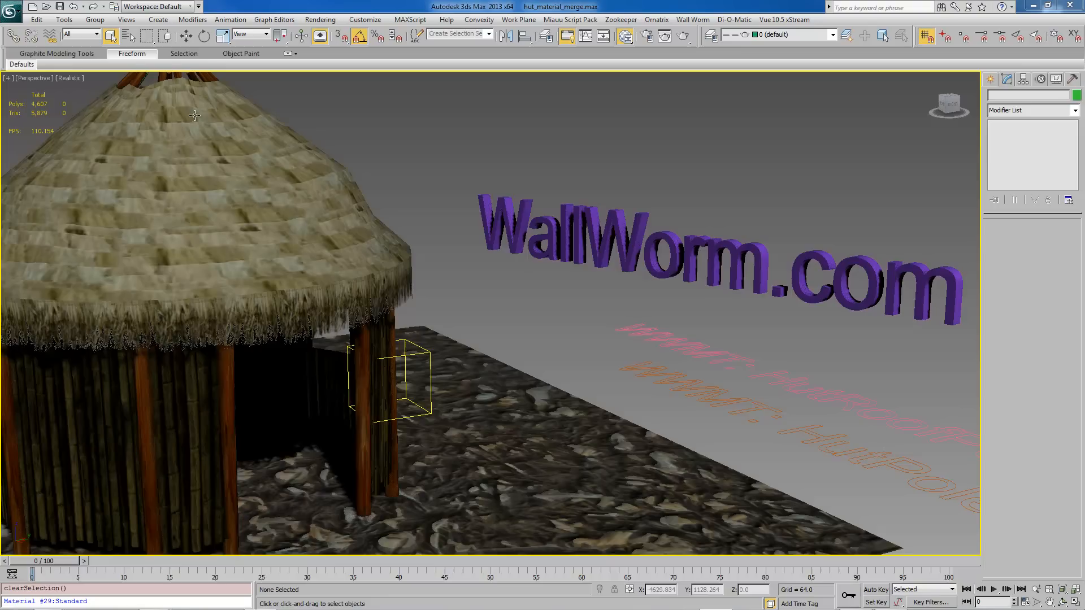
mouse_move(381, 279)
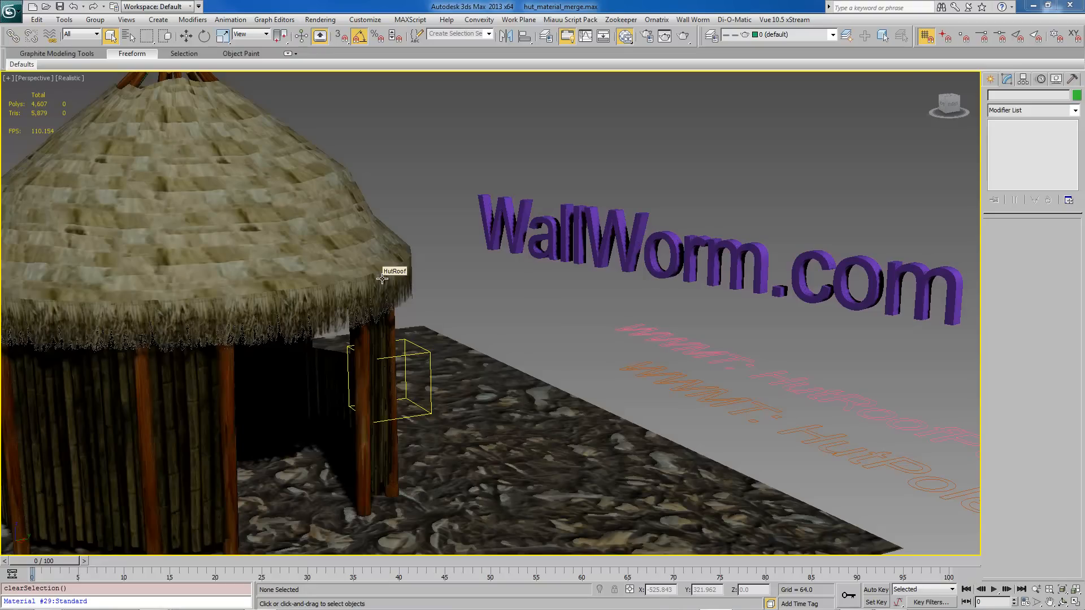
mouse_move(591, 401)
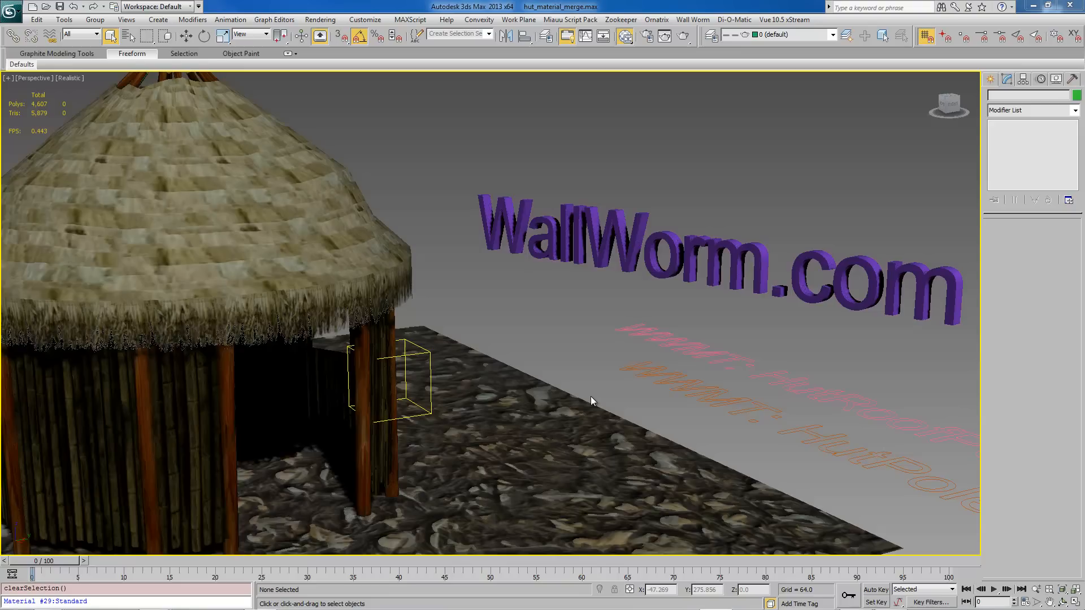
mouse_move(581, 397)
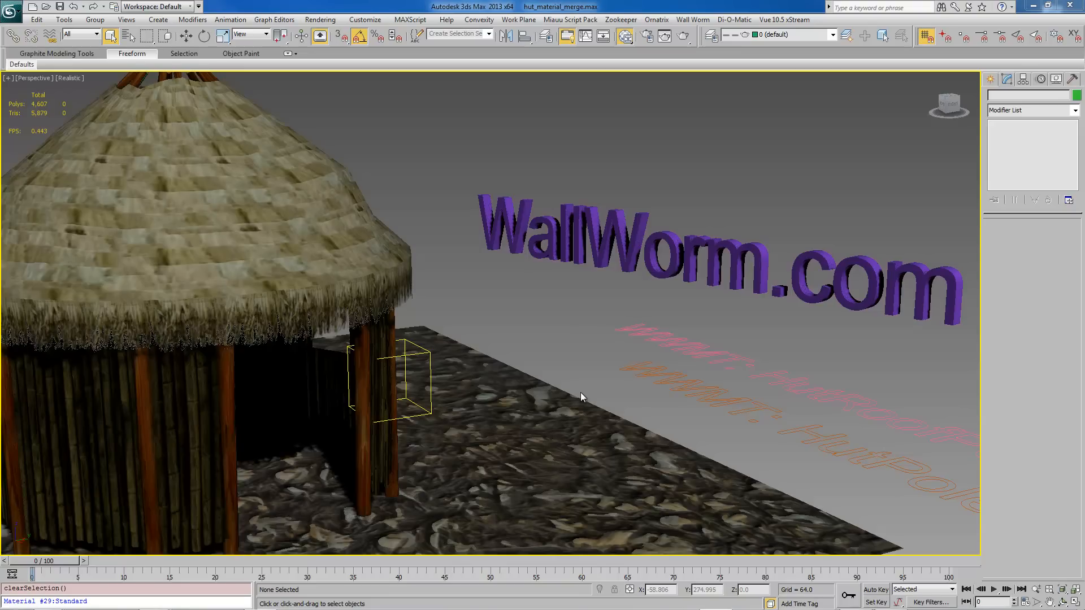
mouse_move(393, 392)
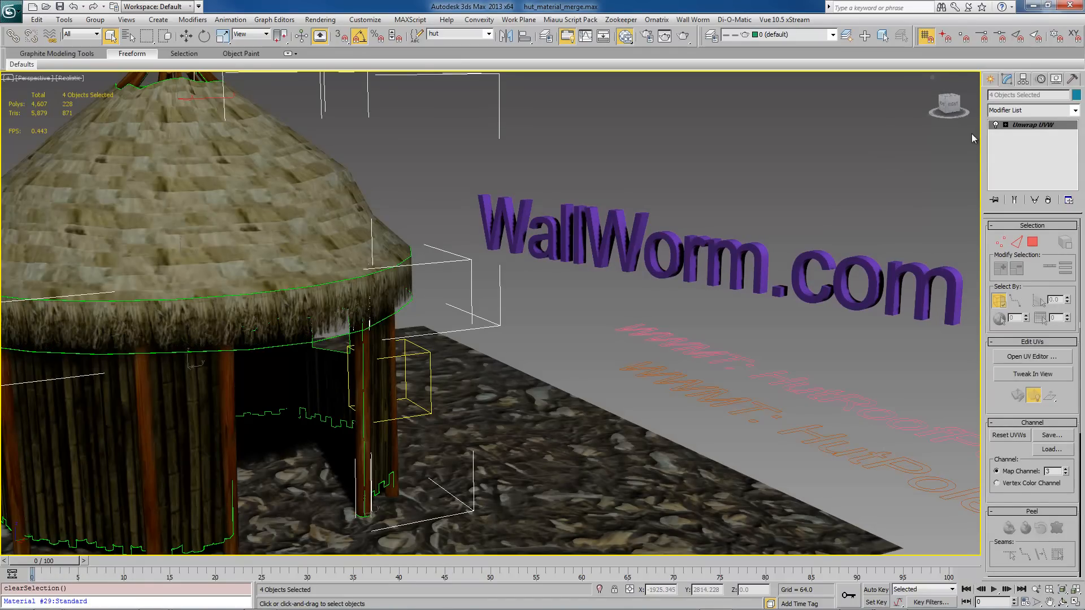
mouse_move(560, 346)
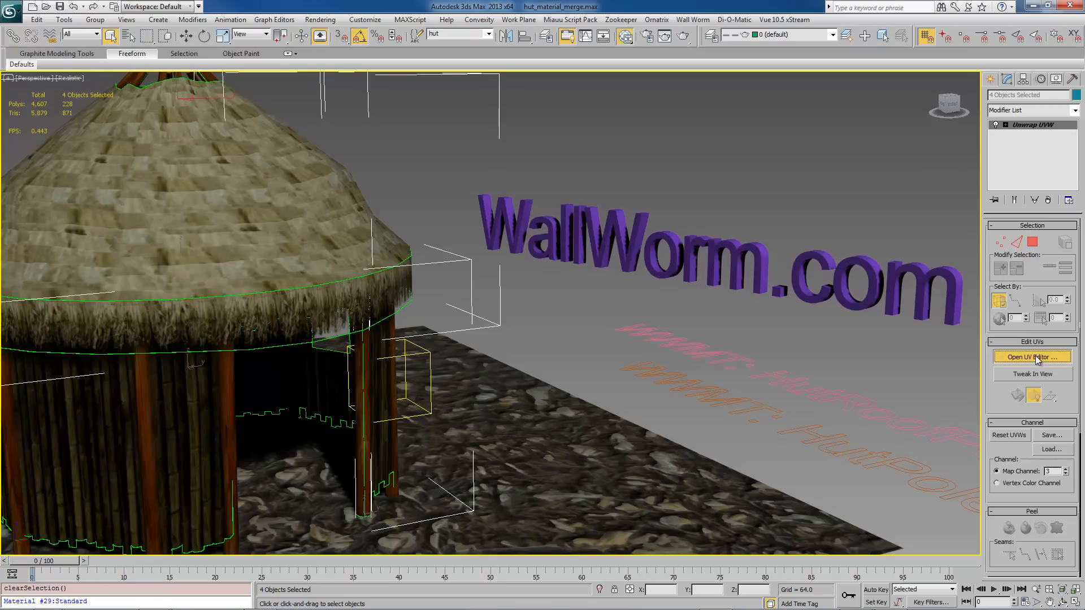
Step: View the four hut pieces' shared UV layout on map channel 3 in the UV Editor
left_click(1030, 356)
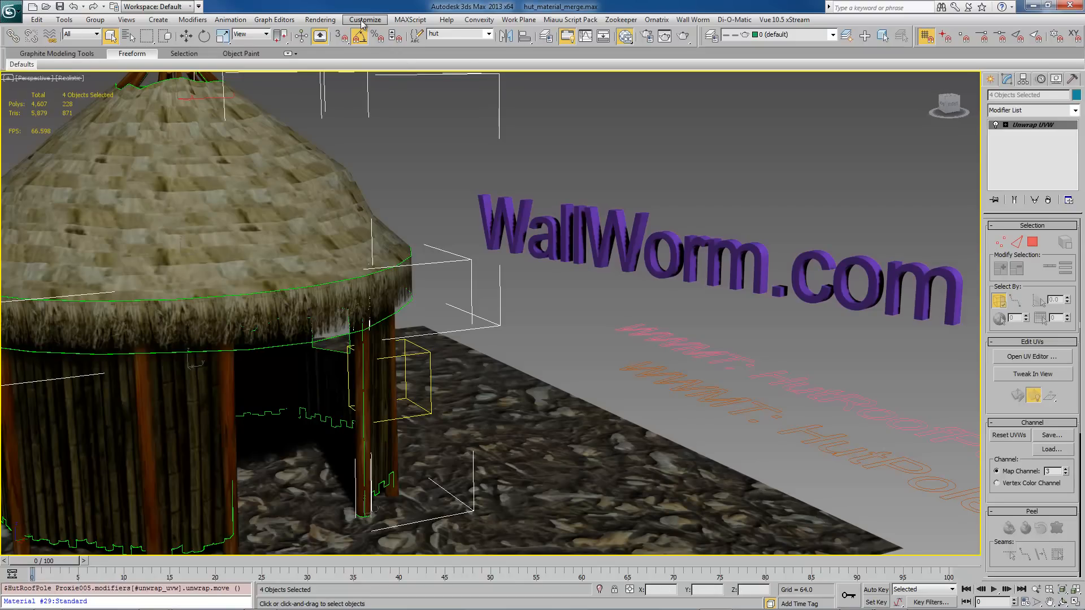
Step: Bring up Render To Texture from the Rendering menu to bake the hut pieces
left_click(320, 19)
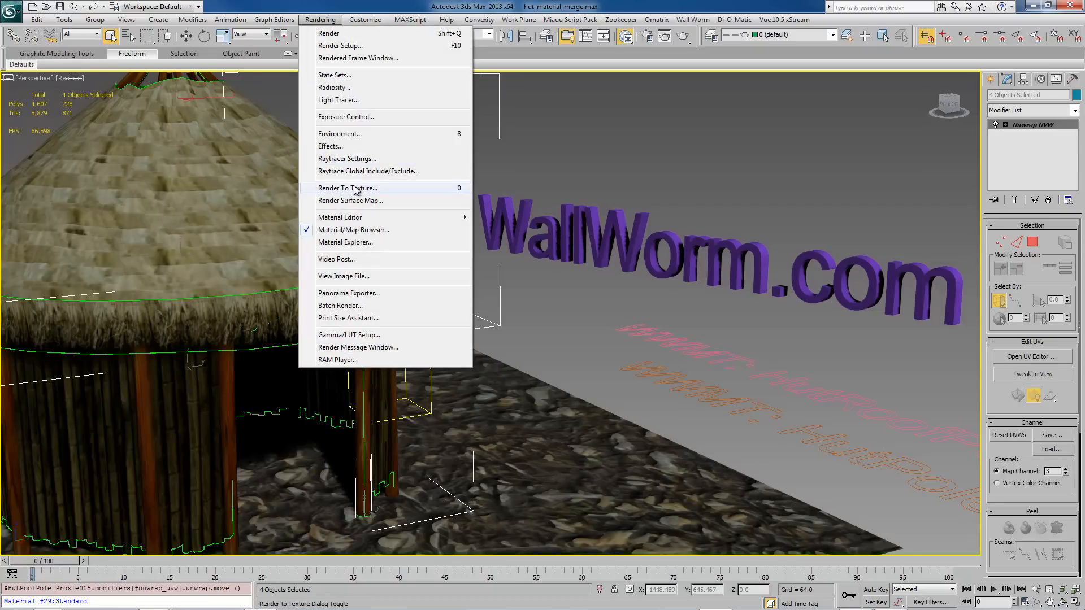
left_click(347, 188)
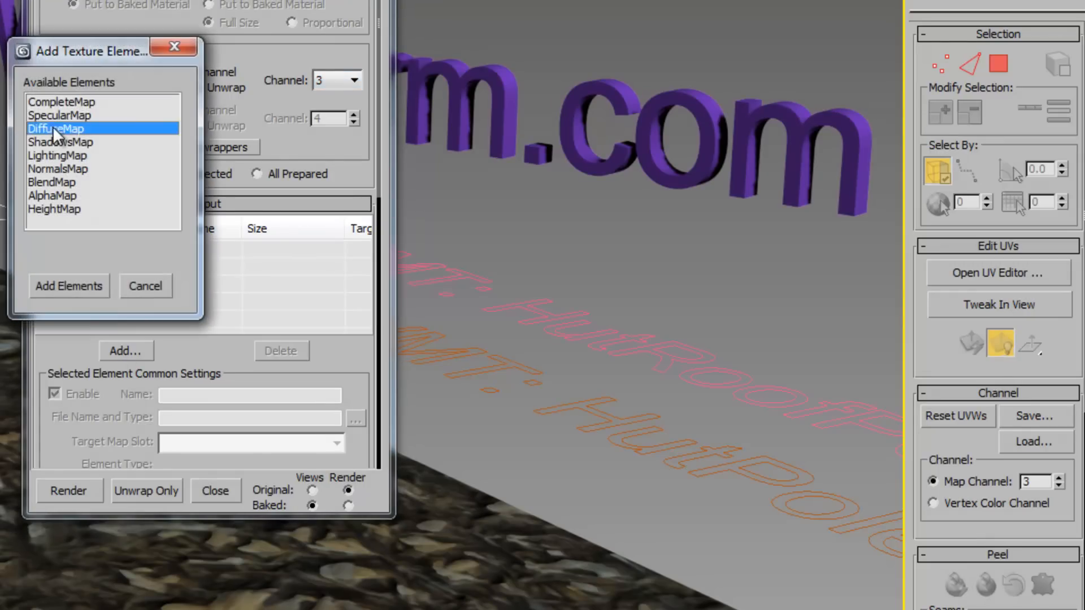
Step: Add DiffuseMap and NormalsMap bake elements at 1024 by 1024 for the hut pieces
left_click(69, 286)
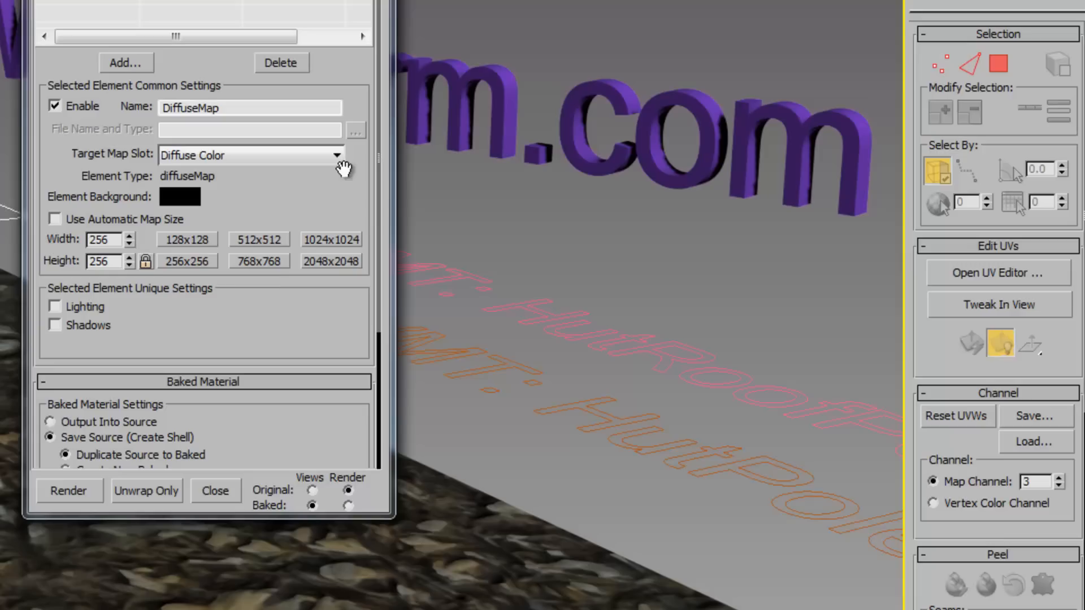
left_click(331, 239)
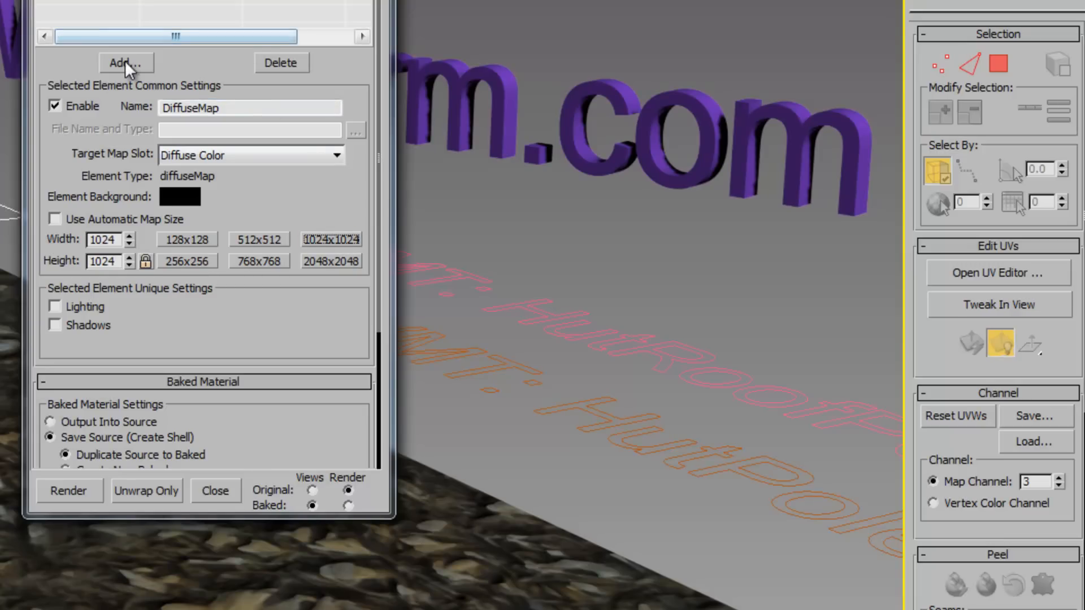
left_click(125, 64)
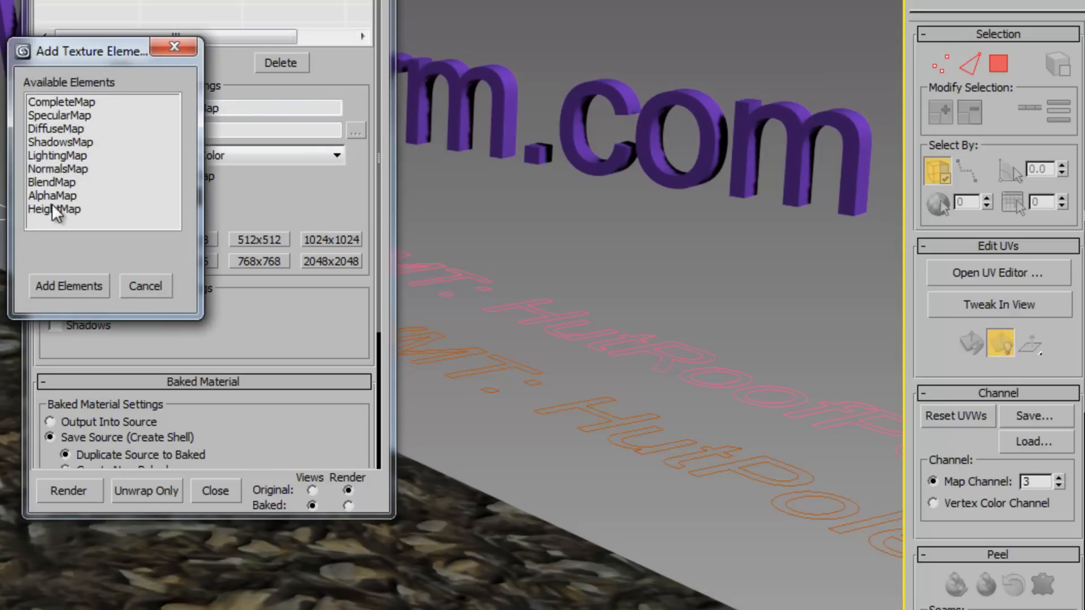
left_click(69, 286)
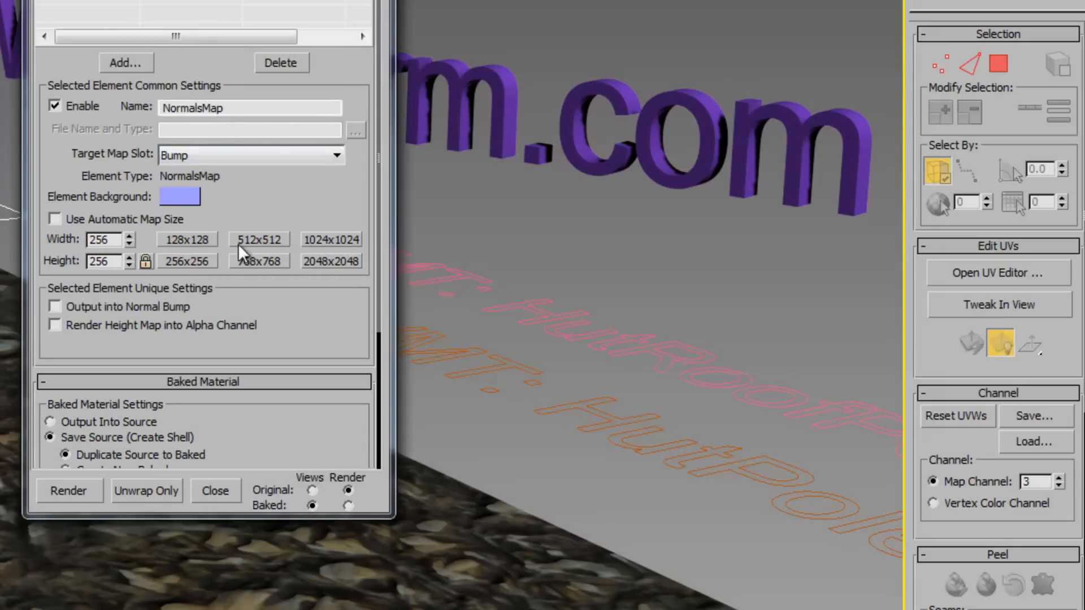
left_click(125, 62)
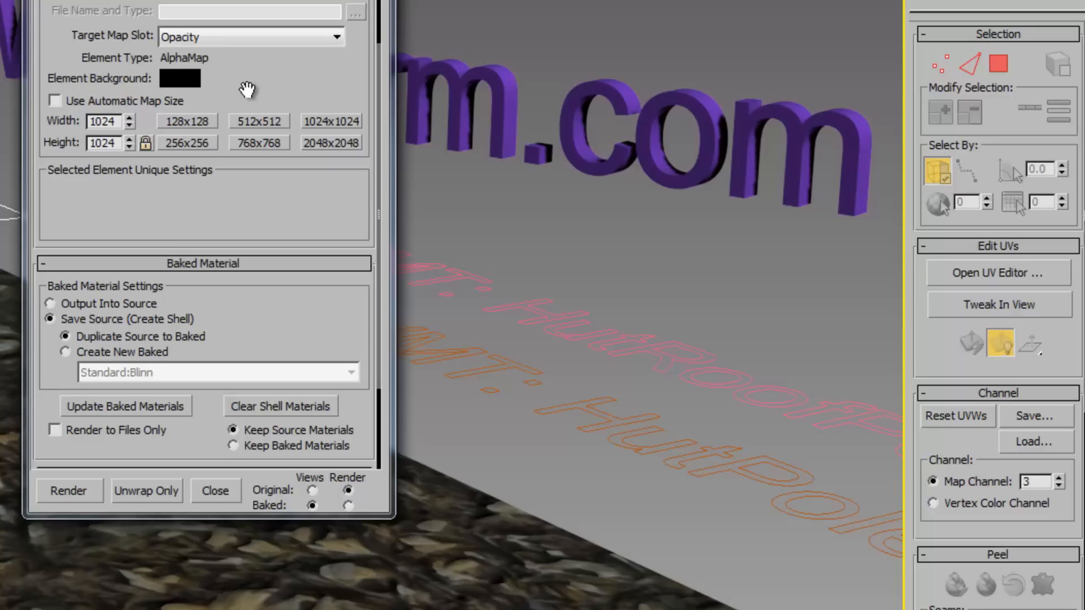
left_click(249, 36)
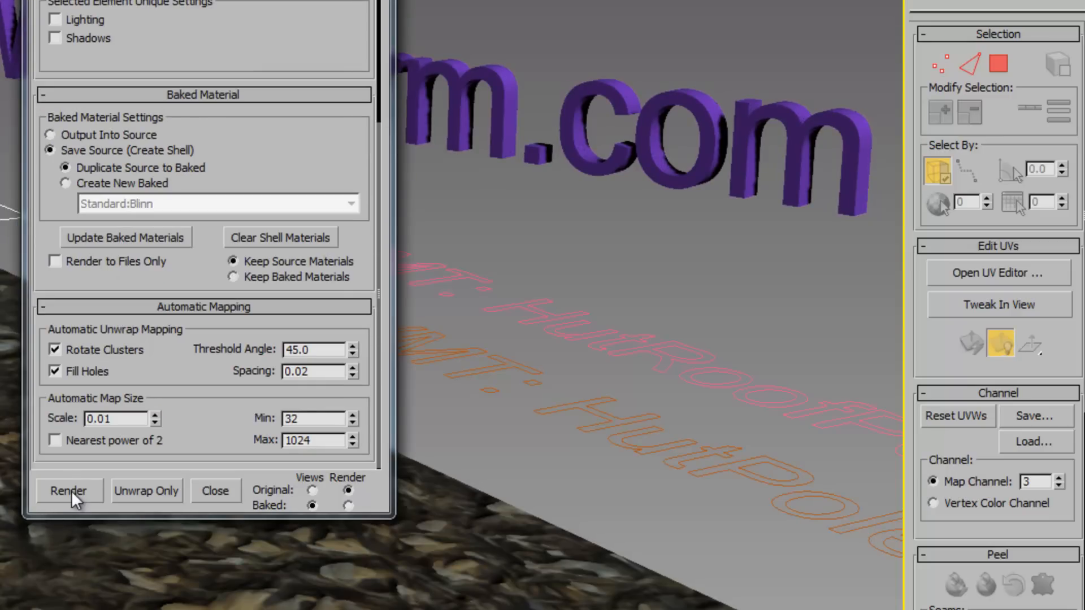
Step: Render the hut pieces' textures out to map channel 3
left_click(68, 490)
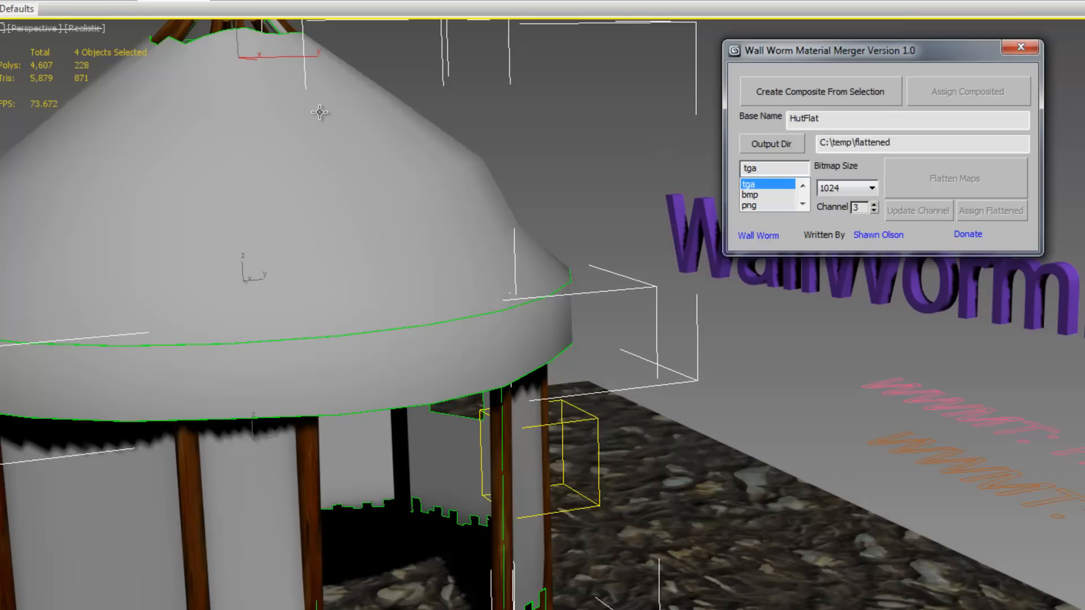
mouse_move(442, 211)
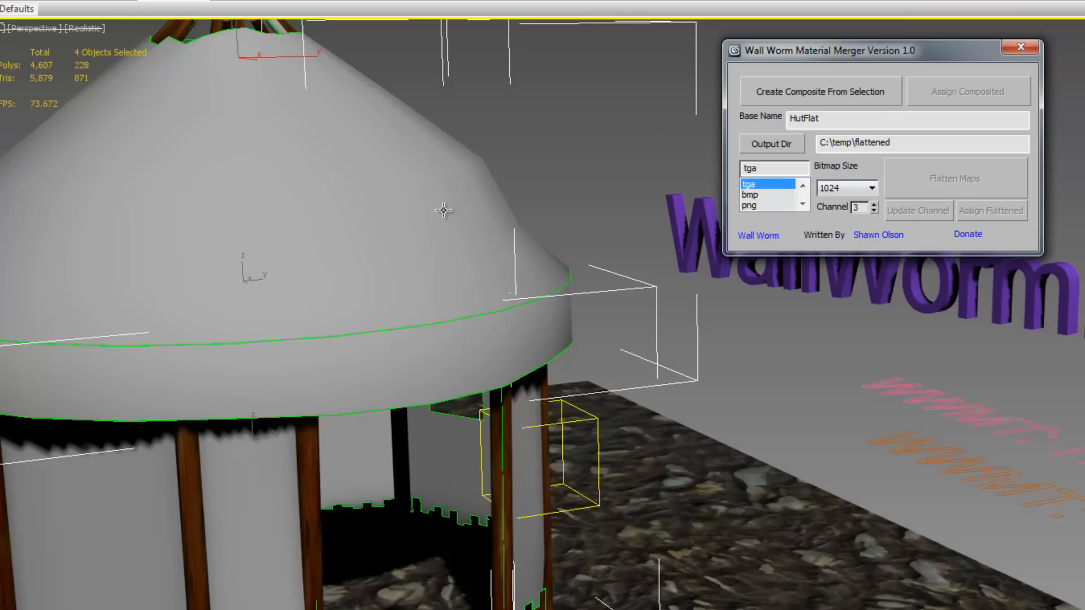
Step: Create a composite from the pieces, flatten it into HutFlat maps and assign them to the hut
left_click(820, 90)
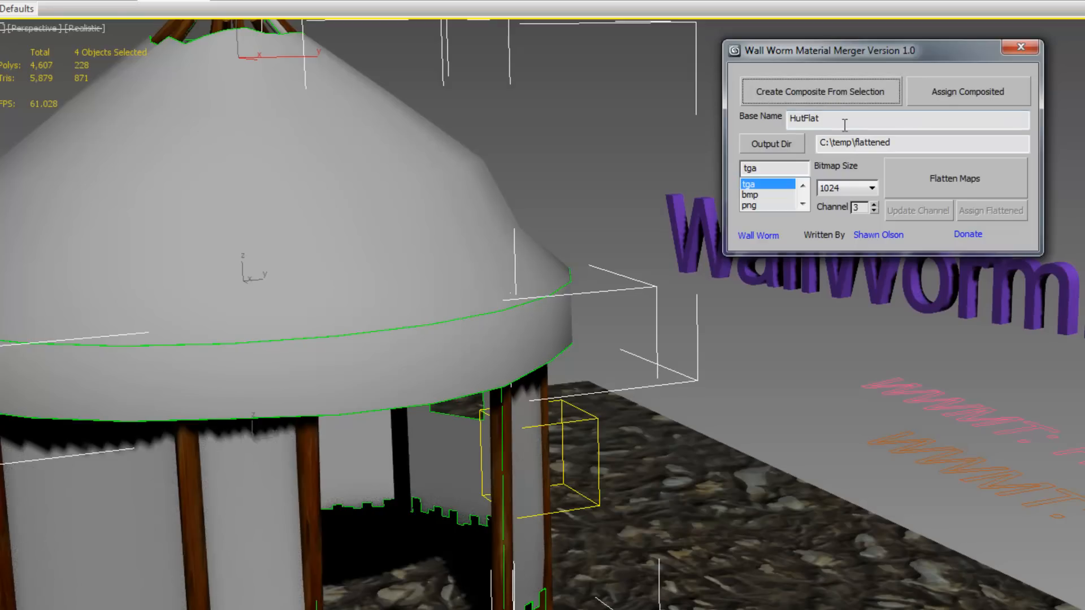
mouse_move(955, 178)
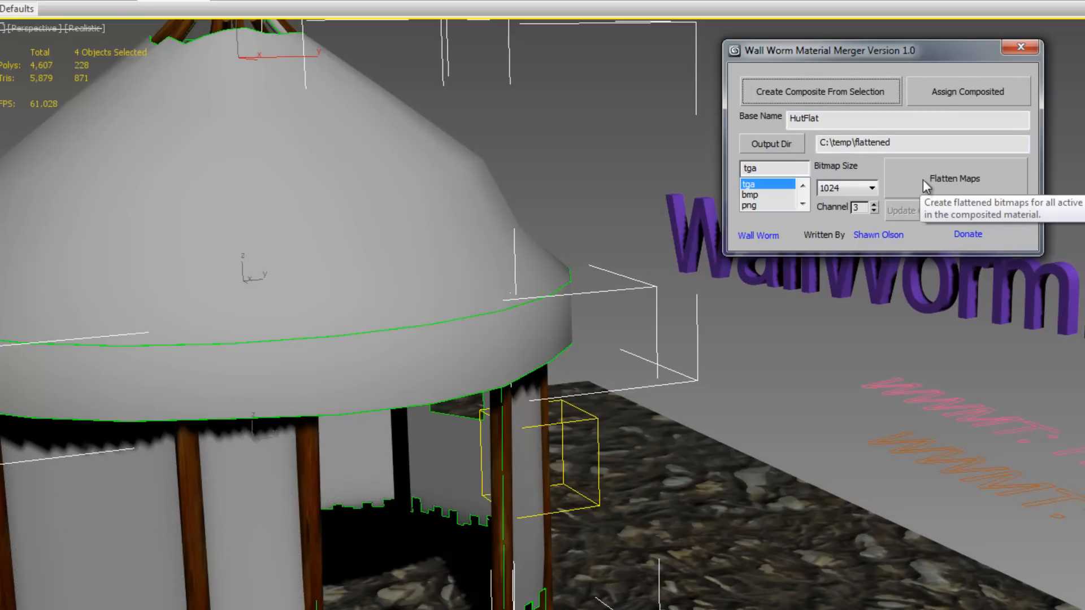
left_click(955, 178)
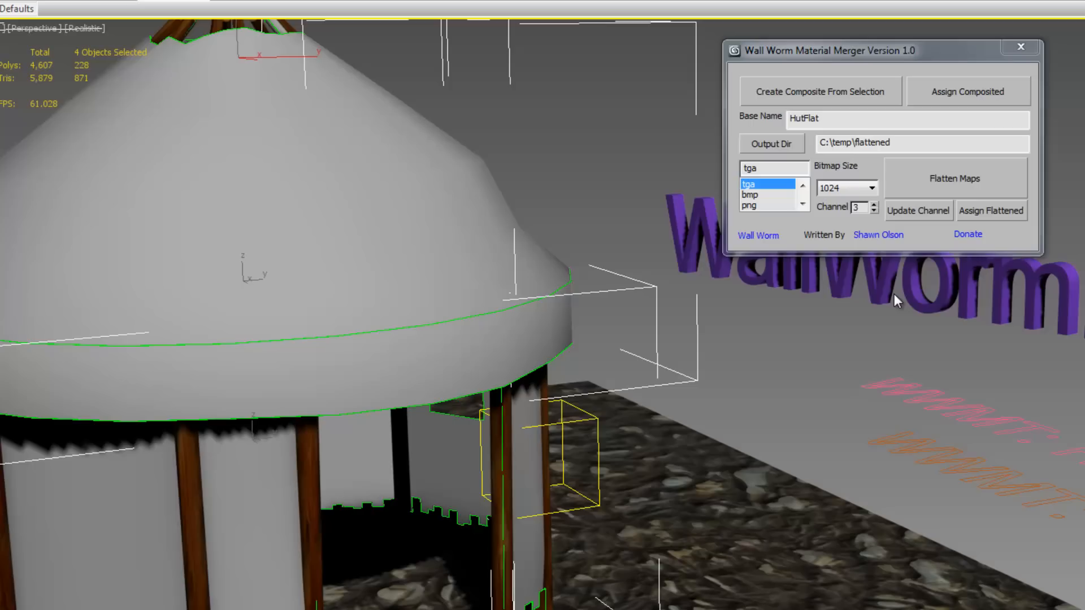
mouse_move(991, 218)
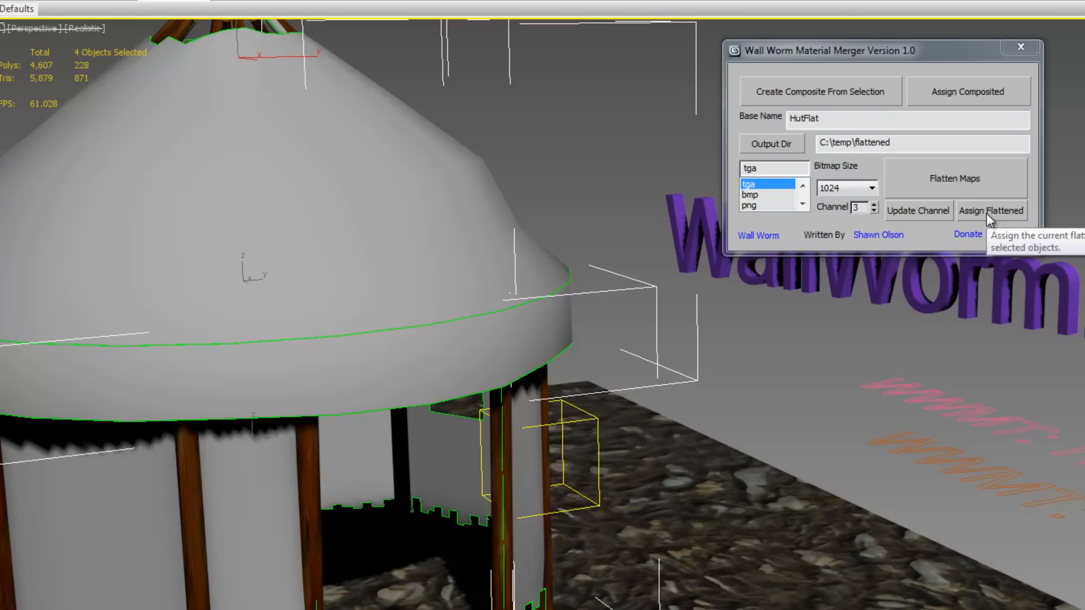
mouse_move(918, 212)
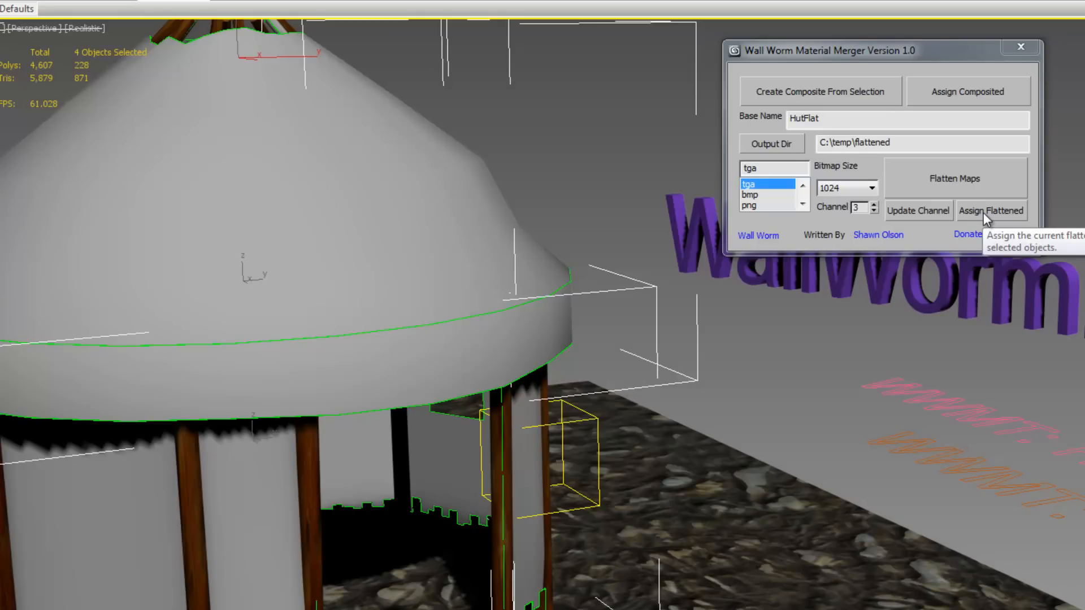
left_click(991, 211)
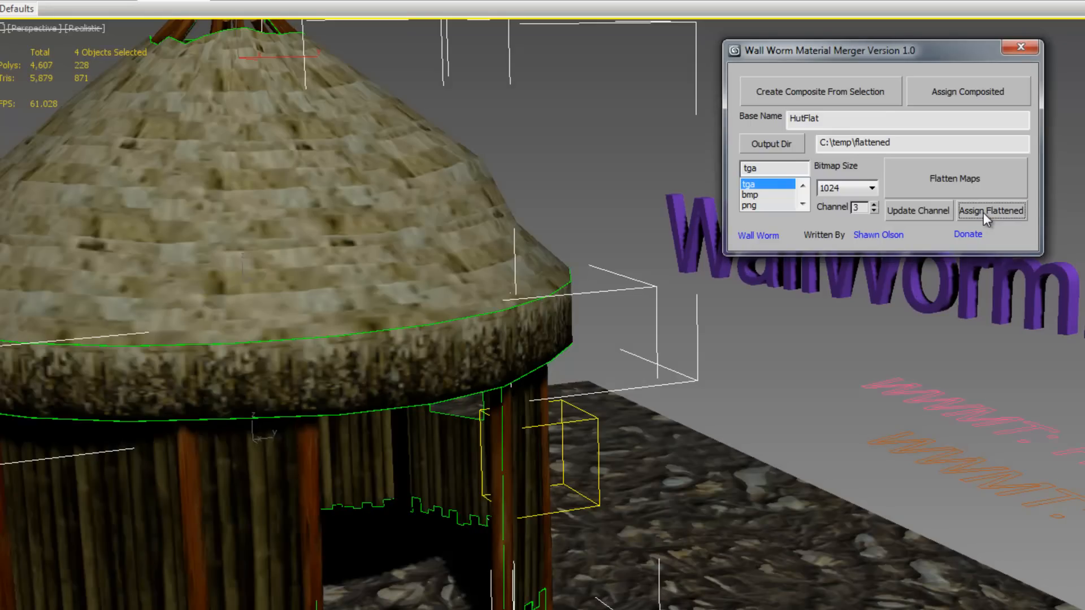
mouse_move(825, 227)
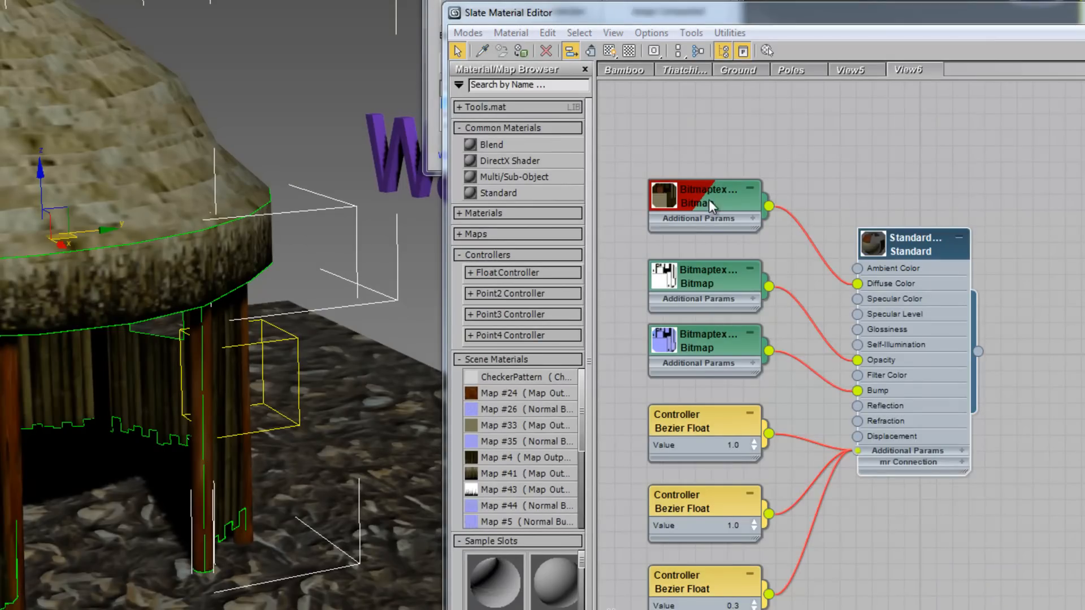
mouse_move(1013, 429)
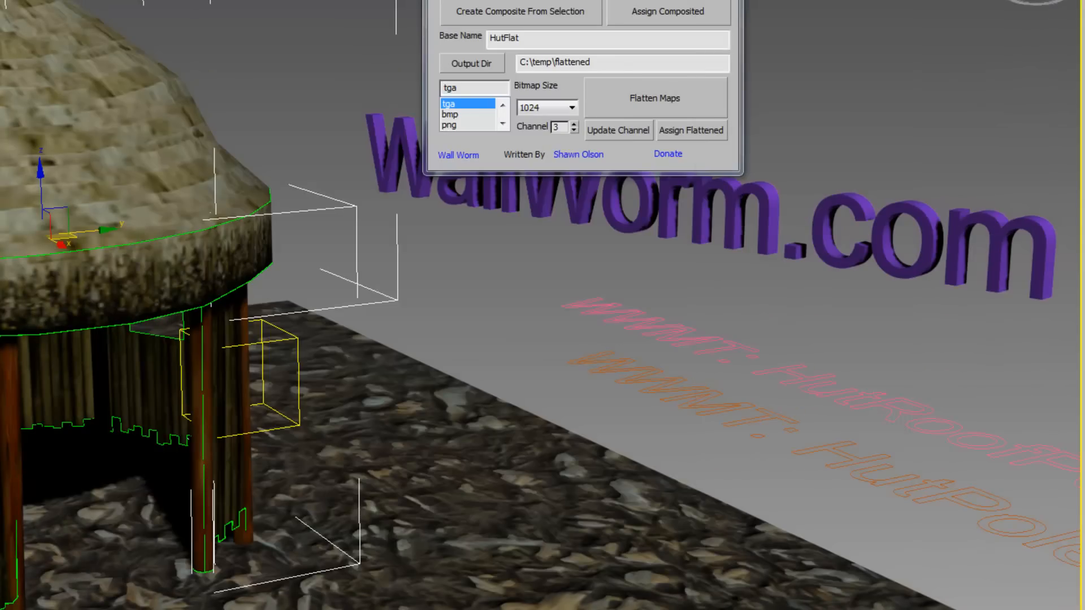
mouse_move(611, 308)
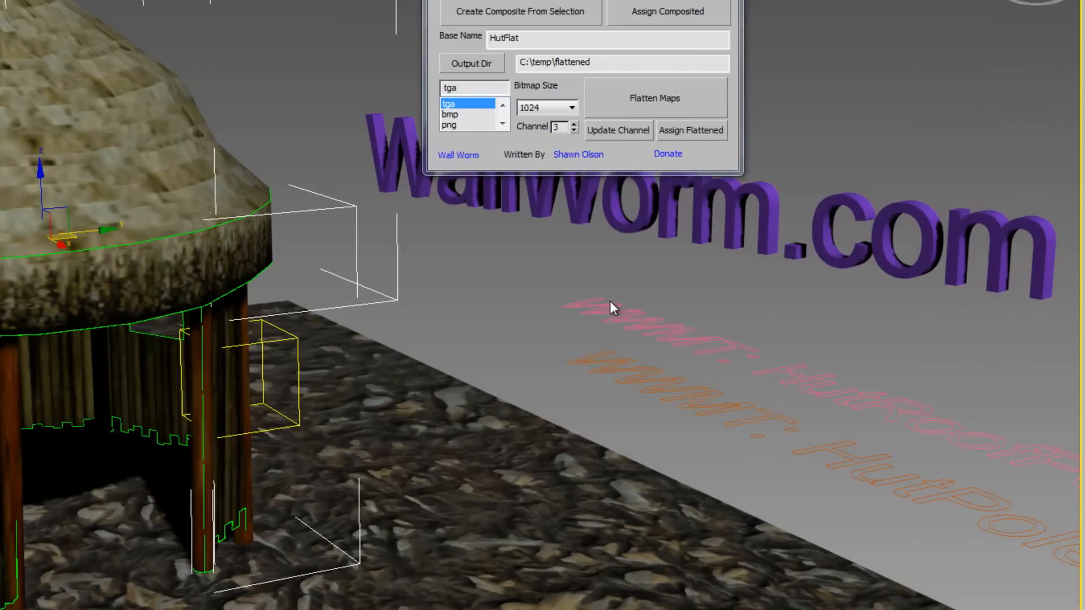
mouse_move(770, 308)
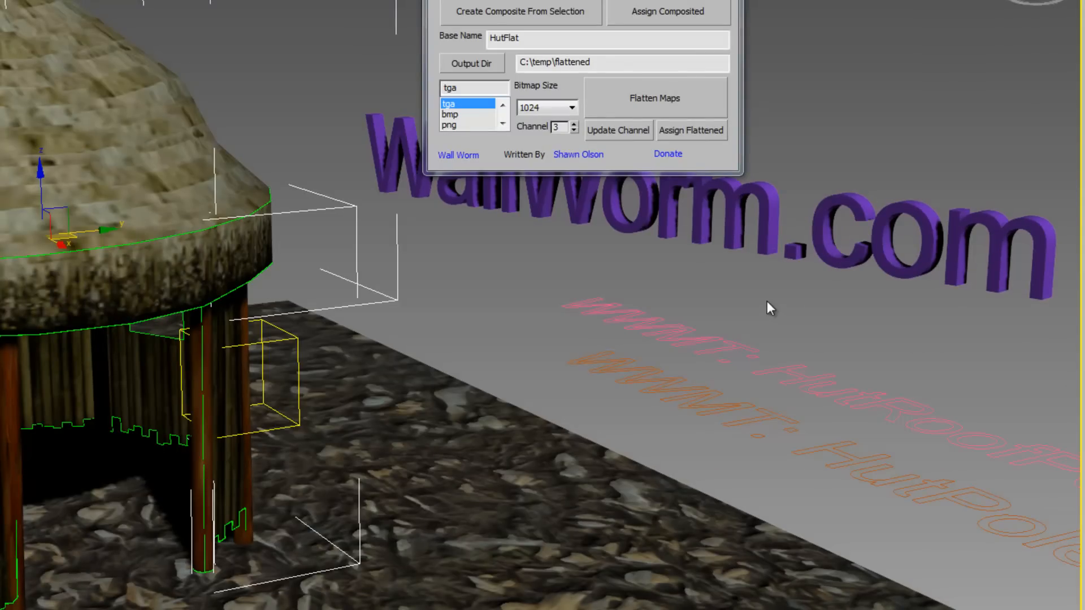
mouse_move(729, 455)
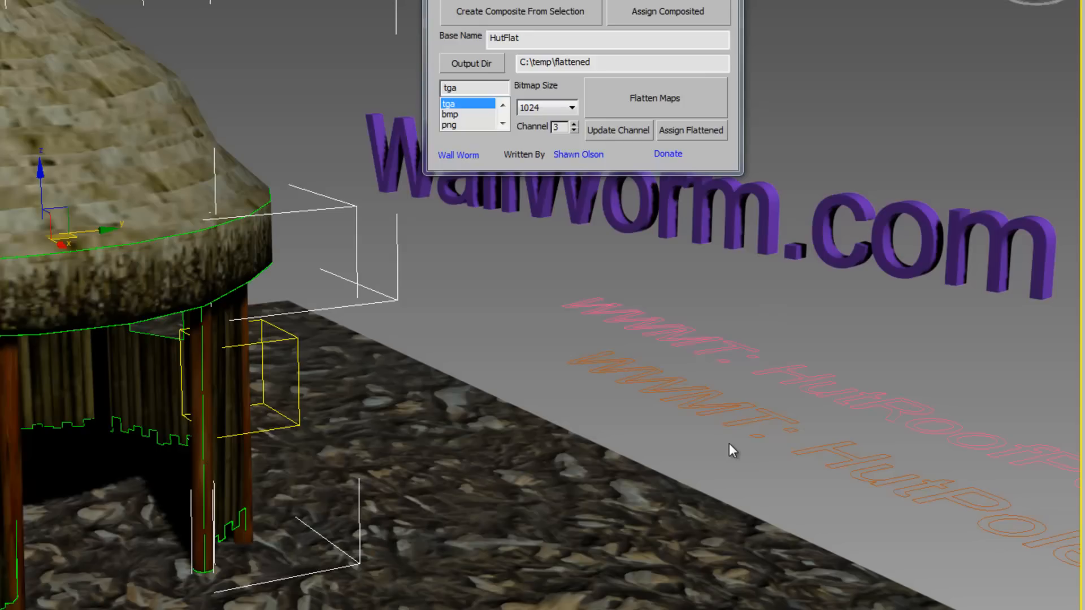
mouse_move(726, 446)
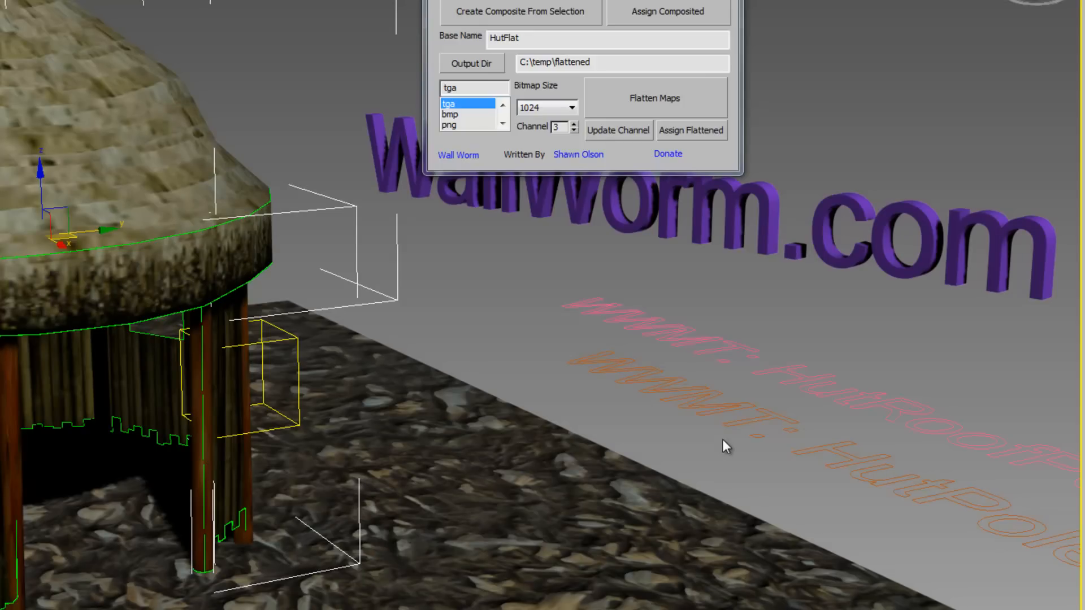